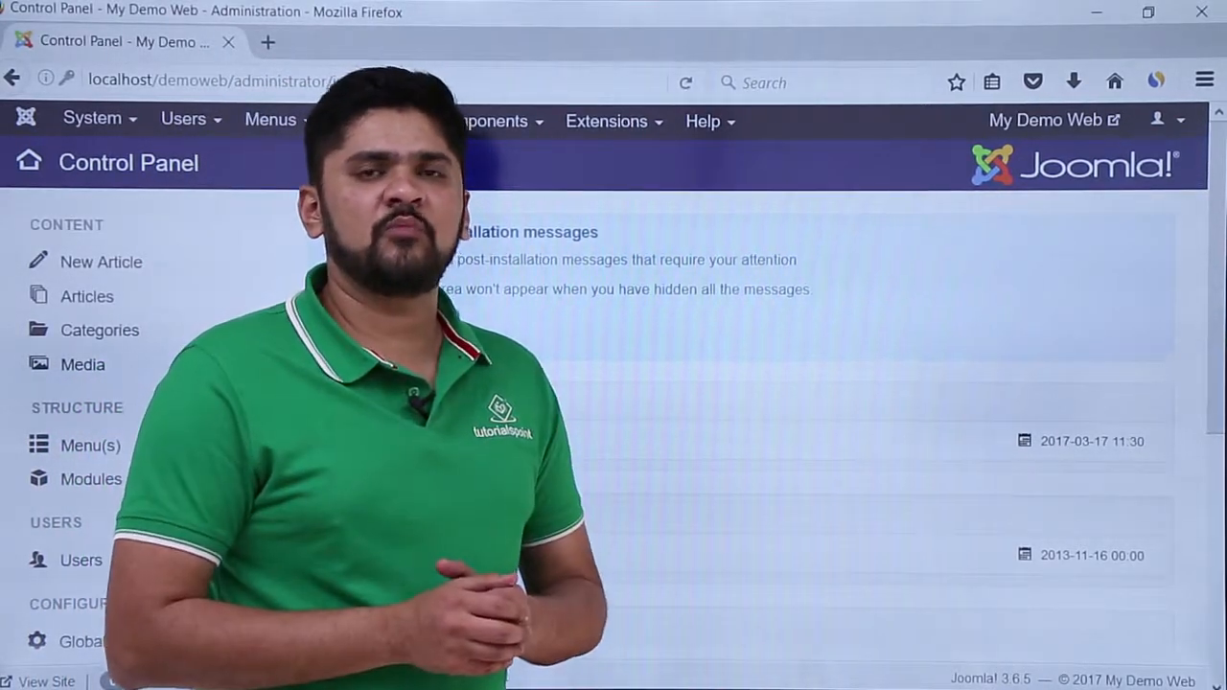
Open docs.joomla.org from the Help menu's Joomla Help entry in a new tab
left_click(702, 121)
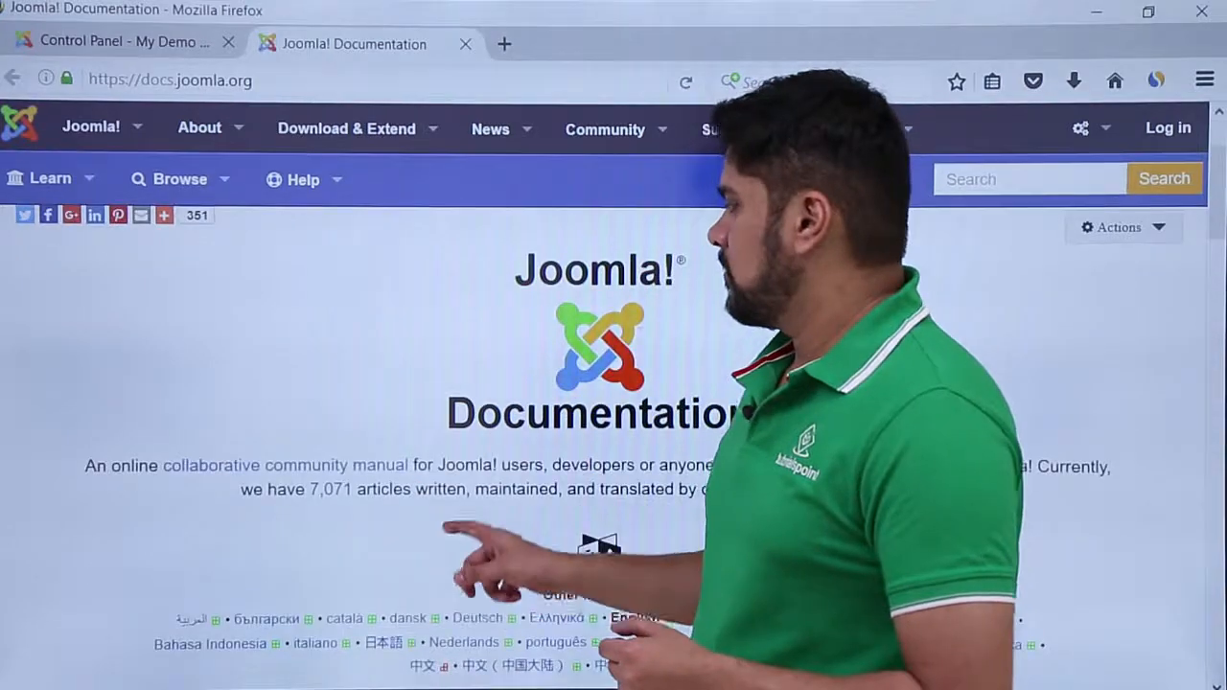
scroll("down", 3)
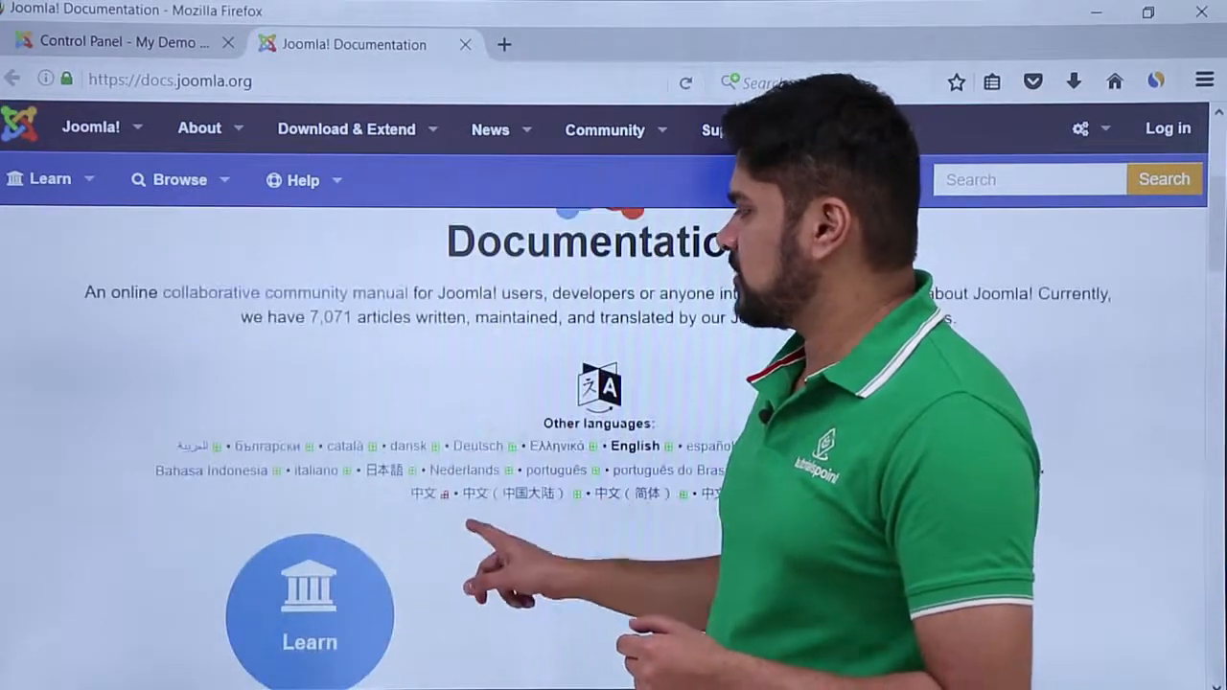
scroll("down", 3)
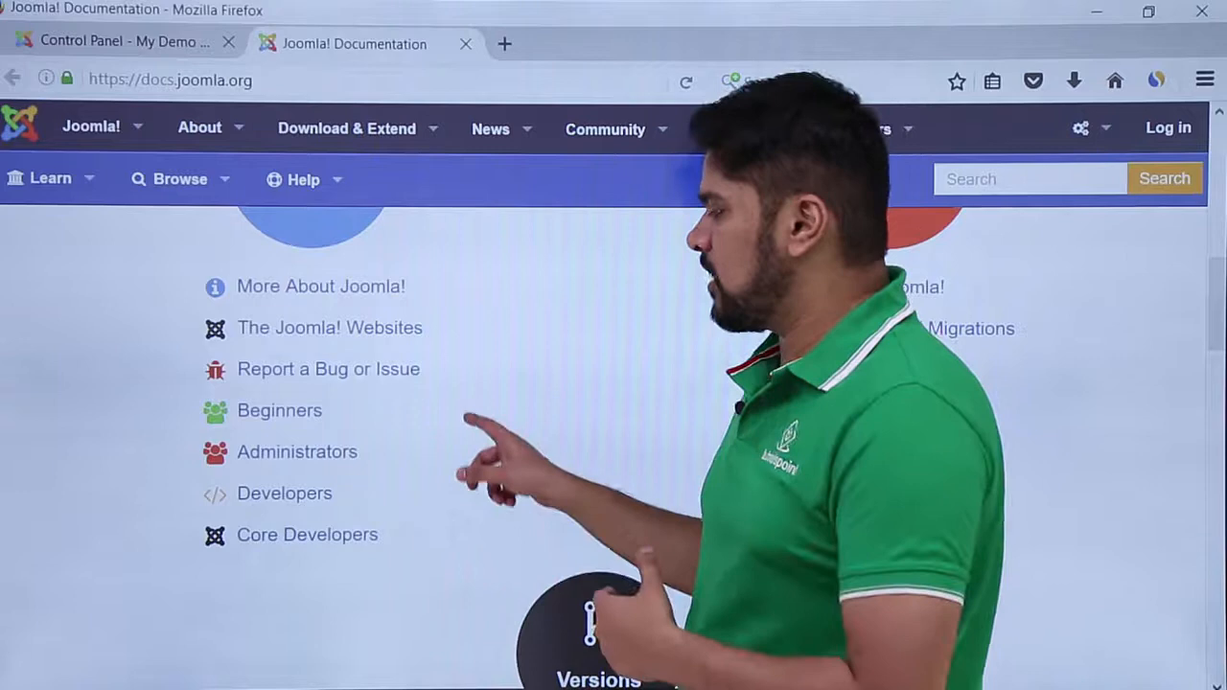
scroll("up", 3)
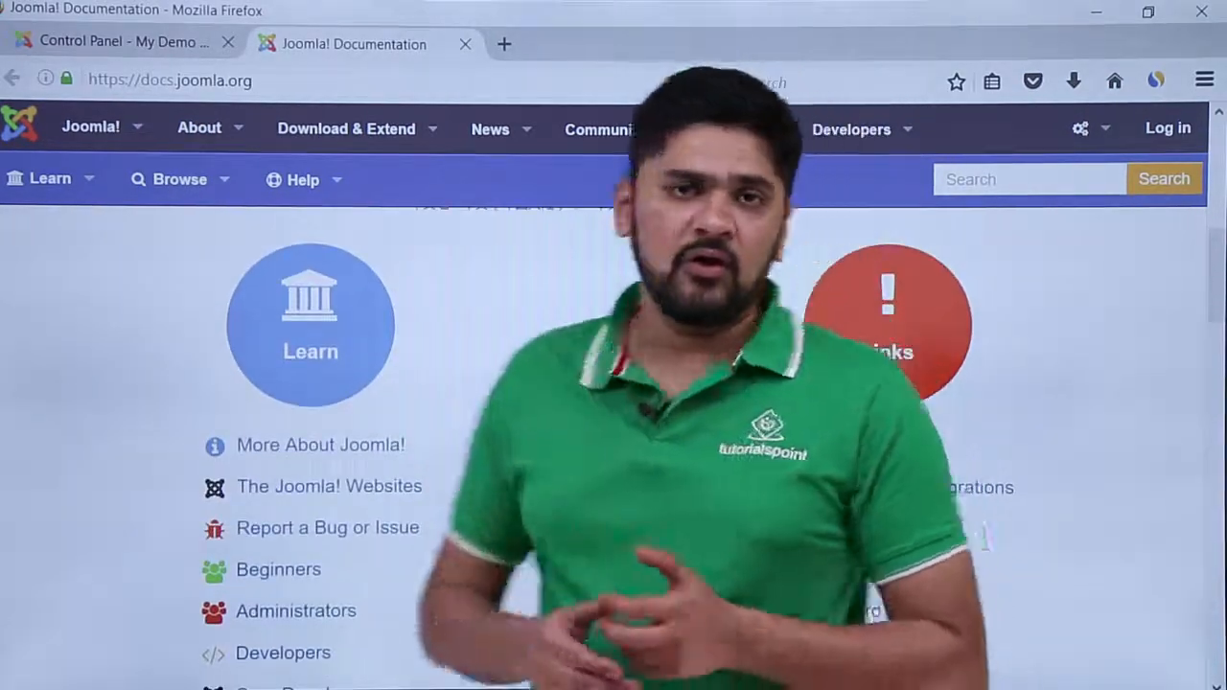
scroll("down", 3)
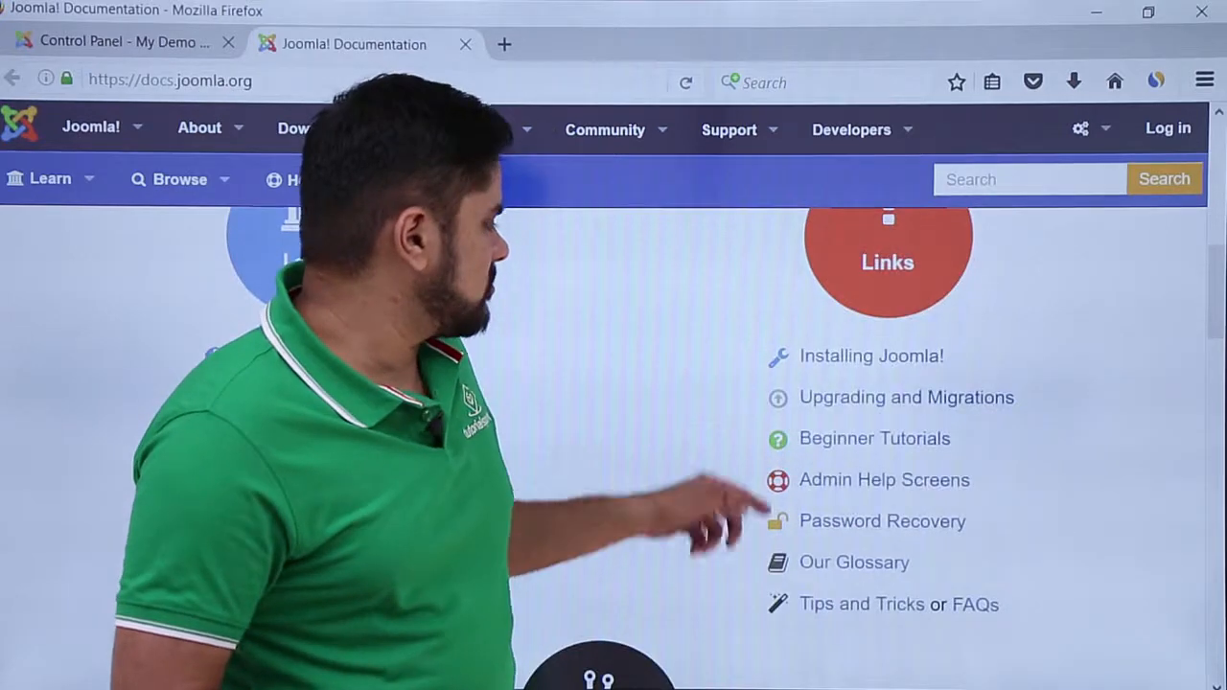
scroll("down", 3)
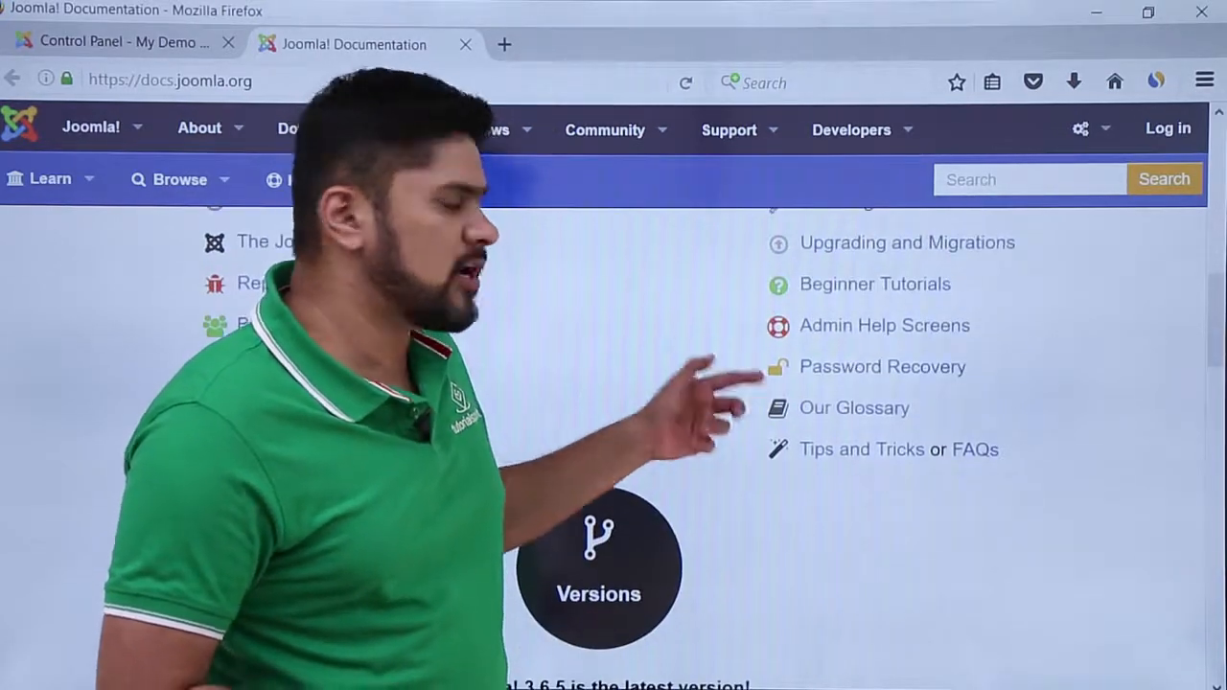
scroll("up", 3)
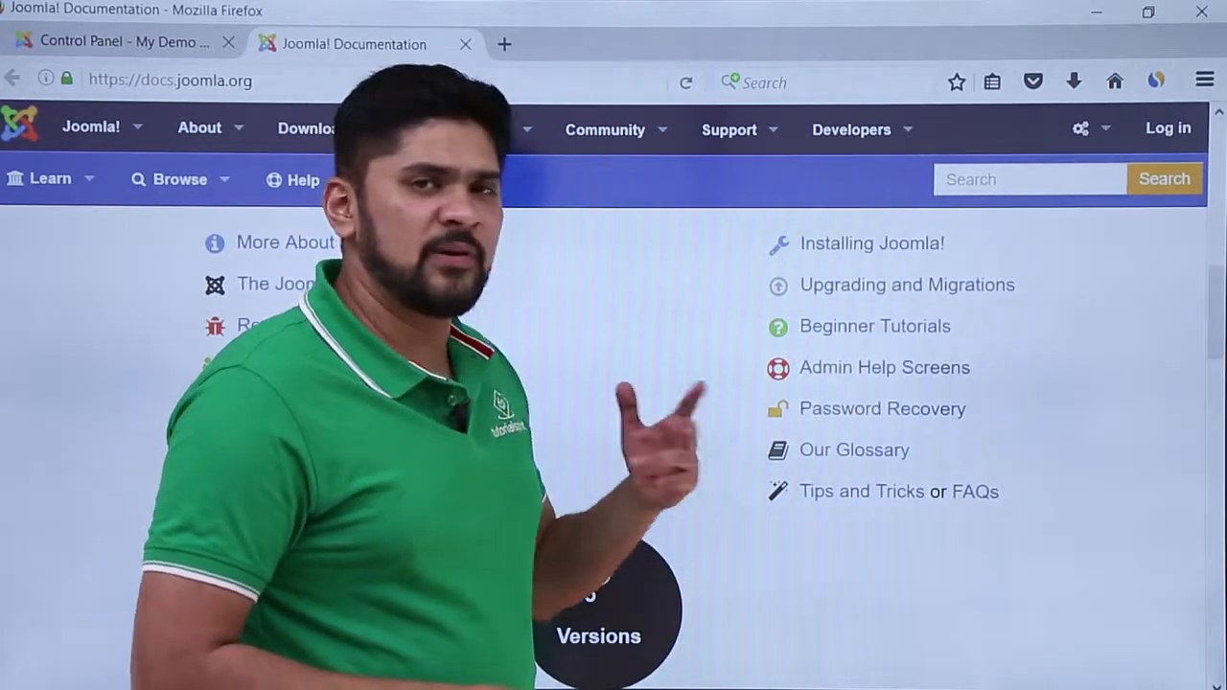
scroll("down", 3)
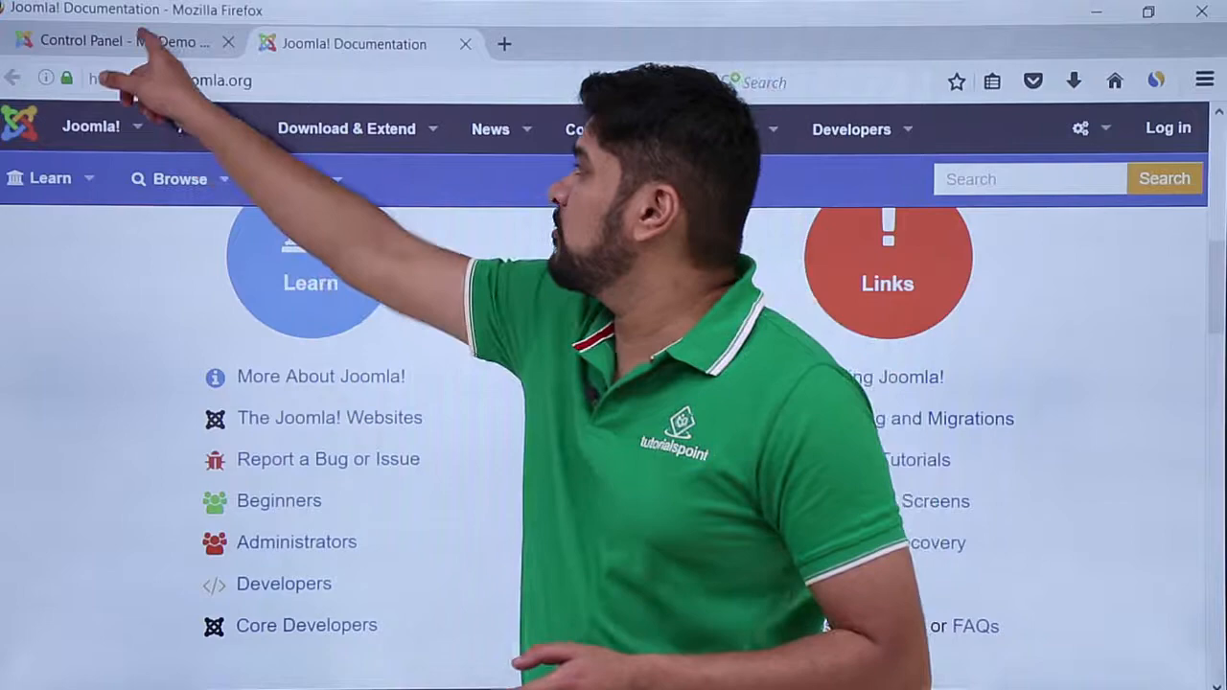
From the Control Panel tab, open Help > Security Centre to reach the security announcements
left_click(125, 42)
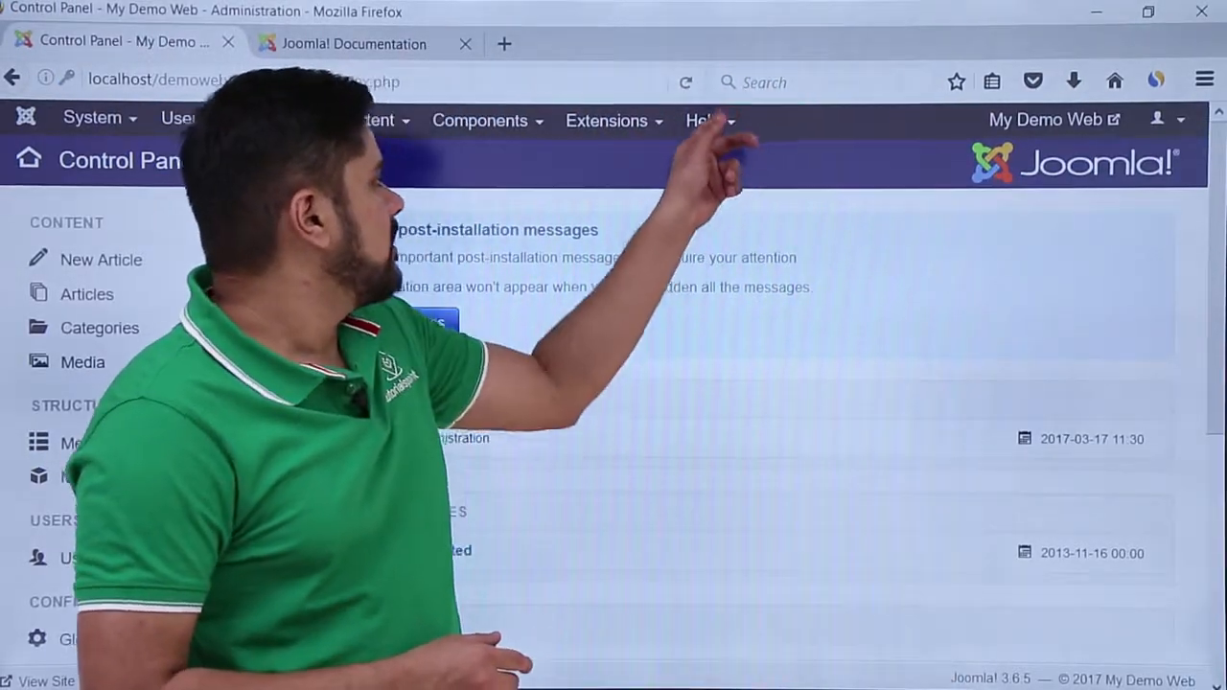
left_click(702, 121)
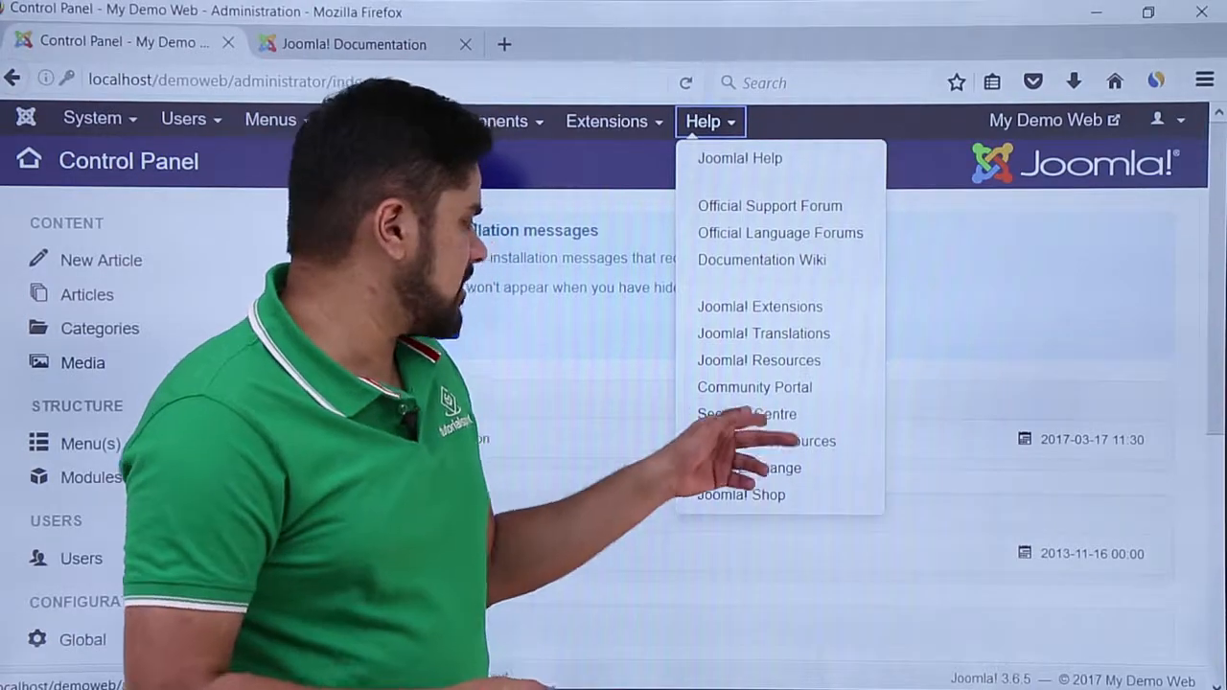
left_click(748, 415)
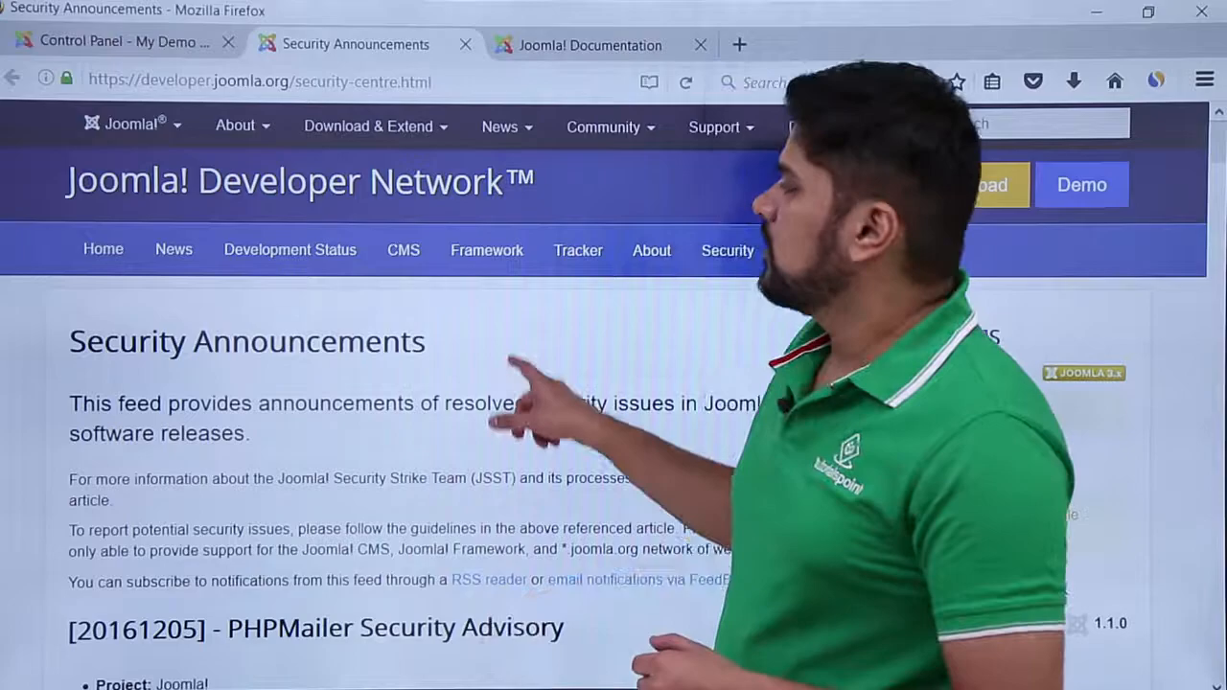
scroll("down", 3)
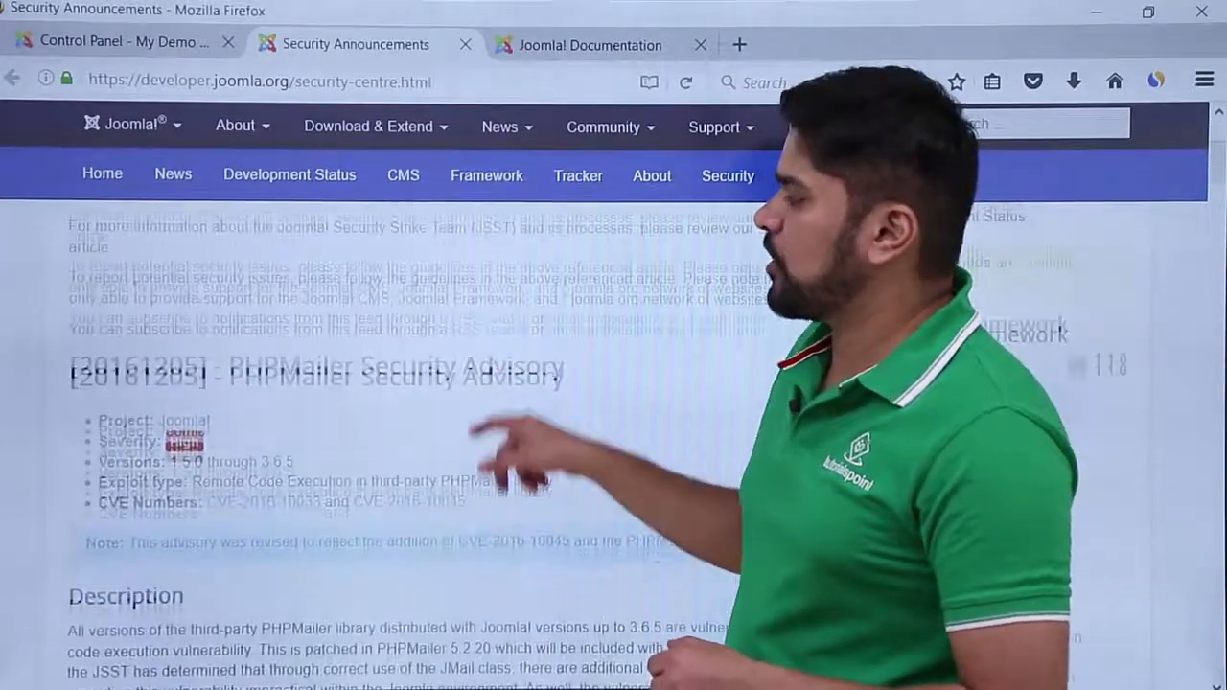
scroll("down", 3)
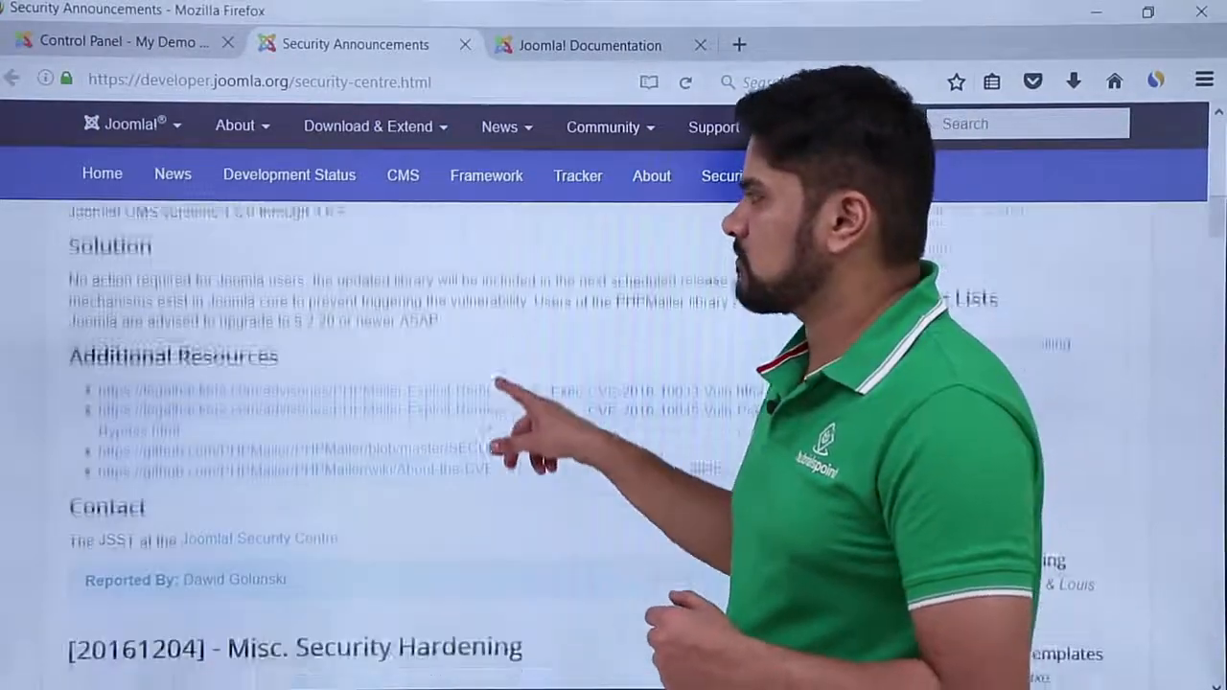
scroll("up", 3)
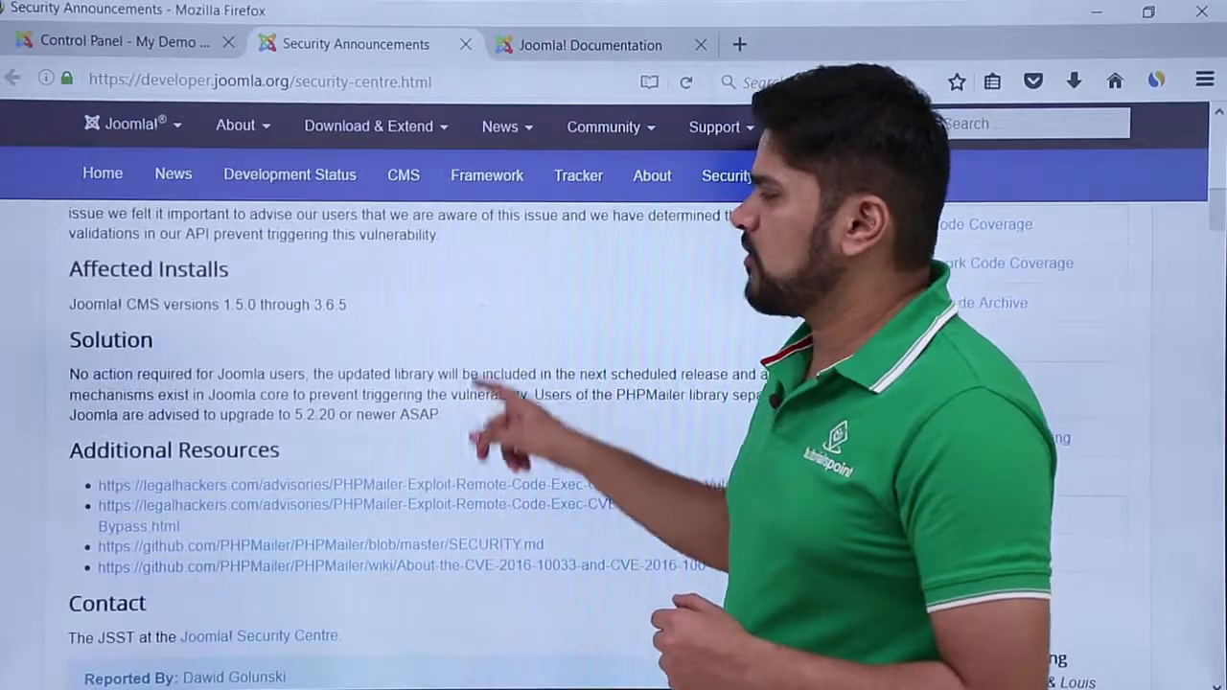
scroll("down", 3)
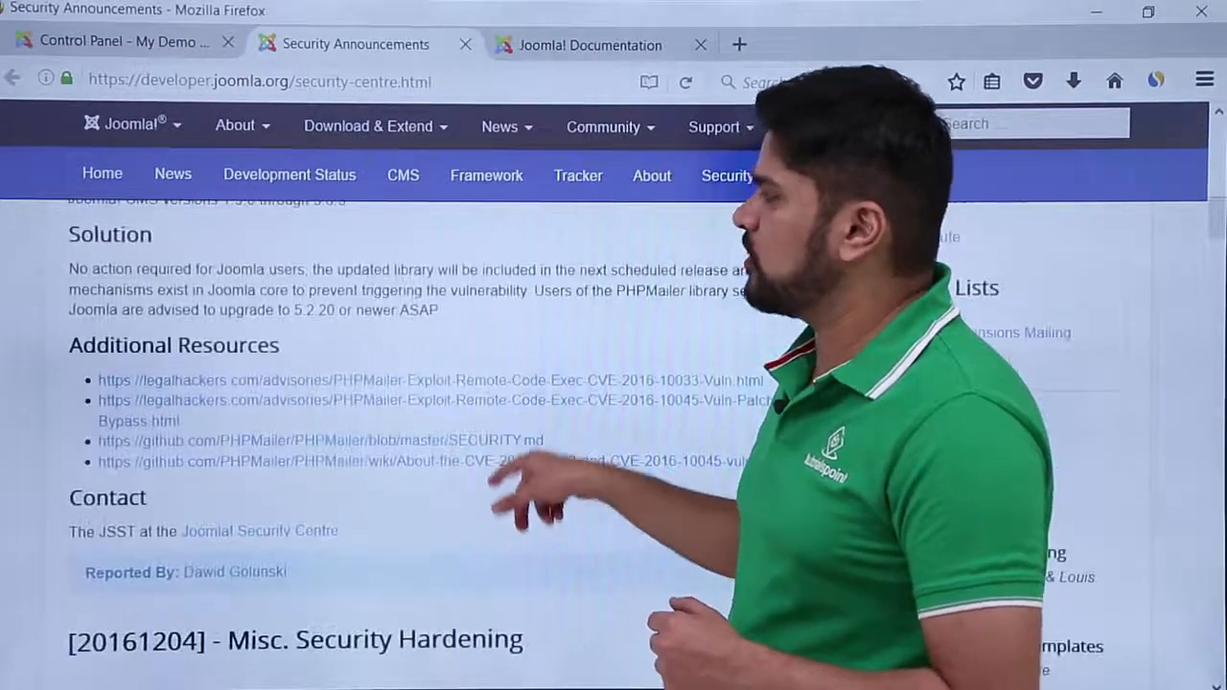
scroll("down", 3)
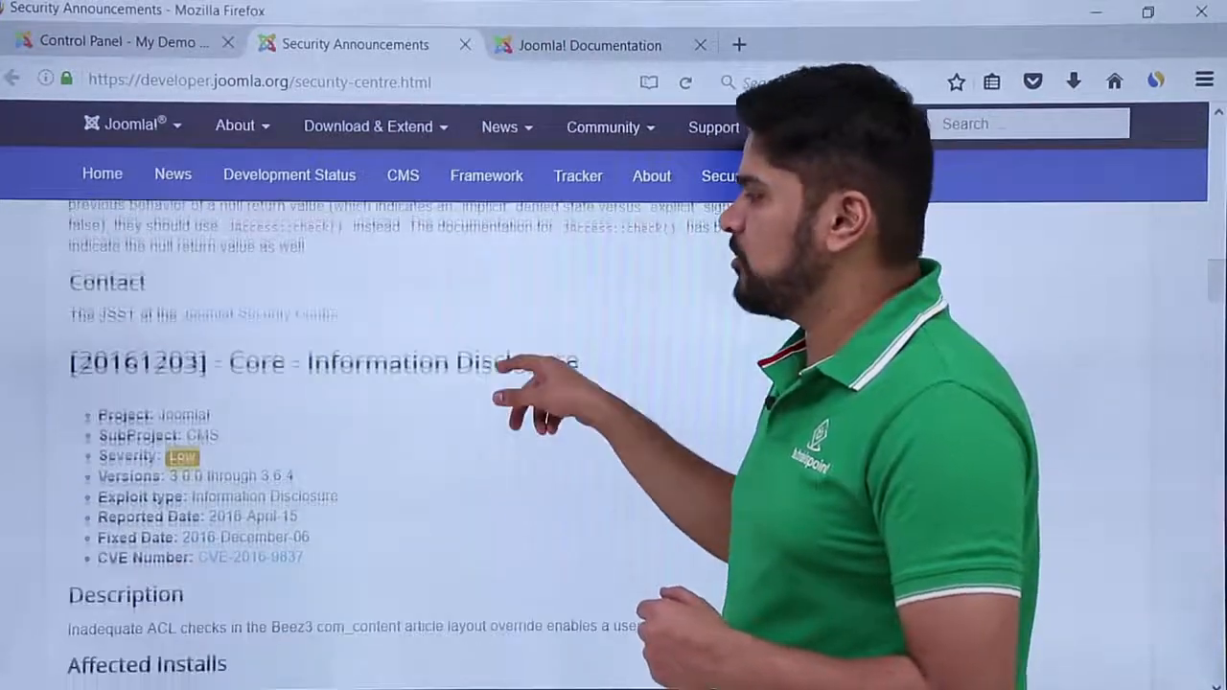
scroll("down", 3)
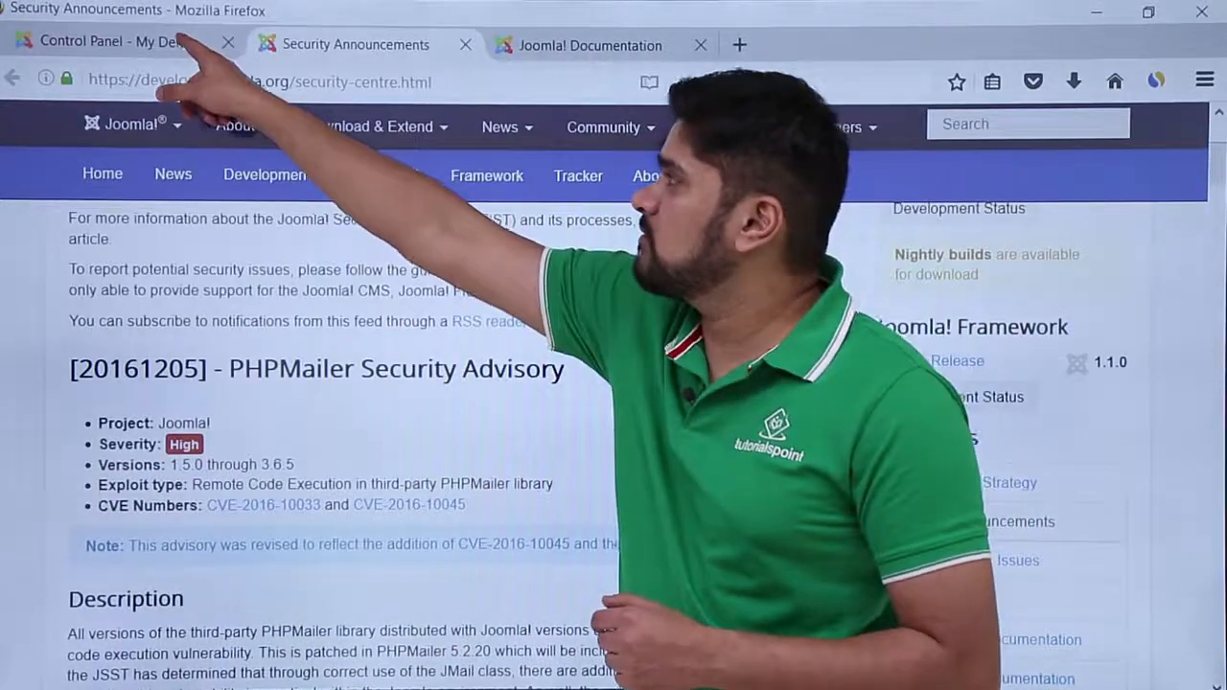
From the Control Panel tab, open Help > Joomla Extensions to reach the extensions directory
left_click(123, 43)
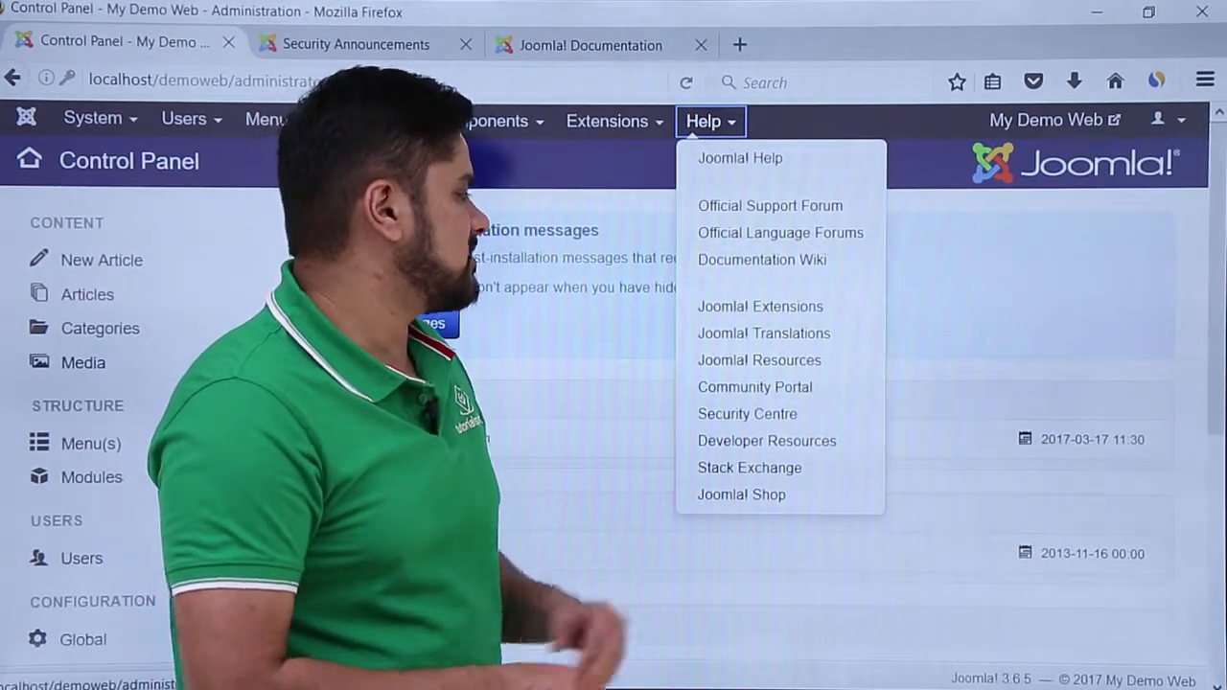
left_click(759, 307)
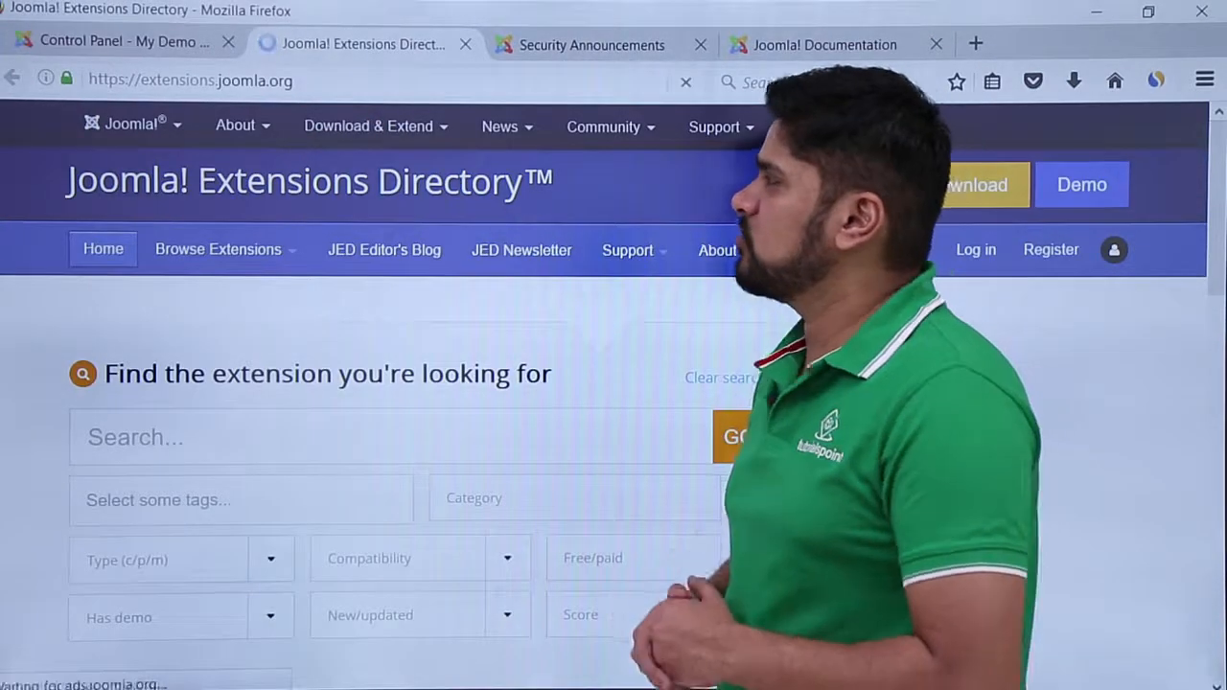
Browse the extension categories grid, then switch back to the Control Panel tab
scroll("down", 3)
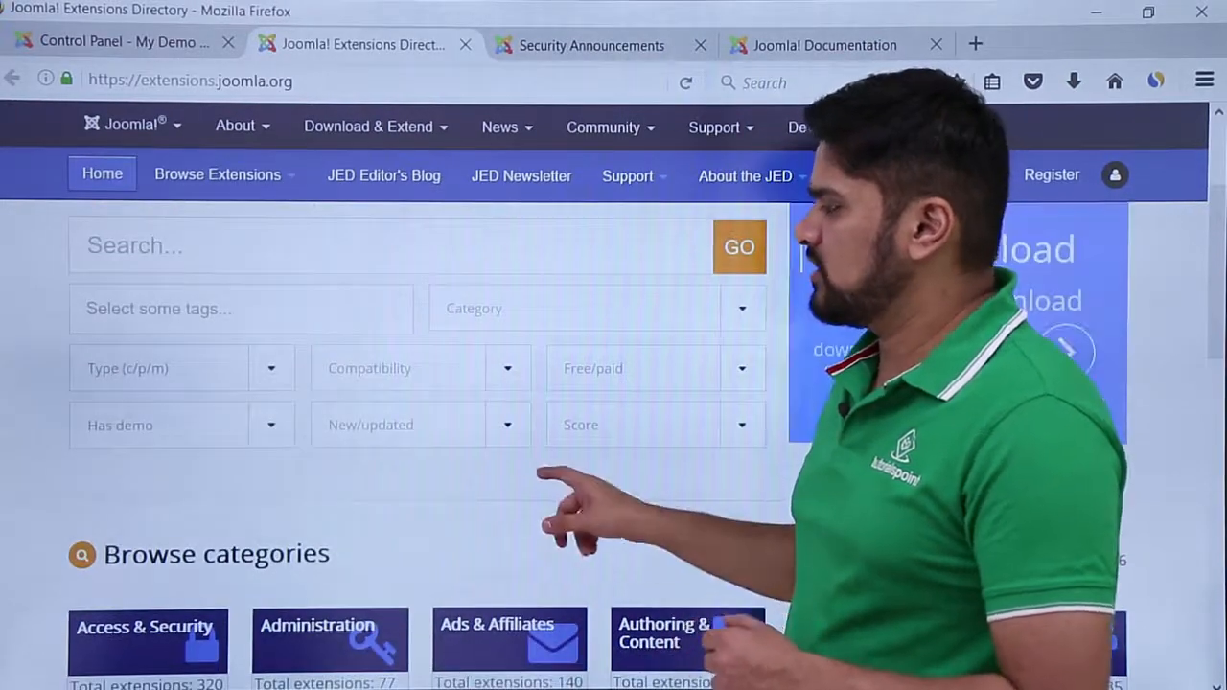
scroll("down", 3)
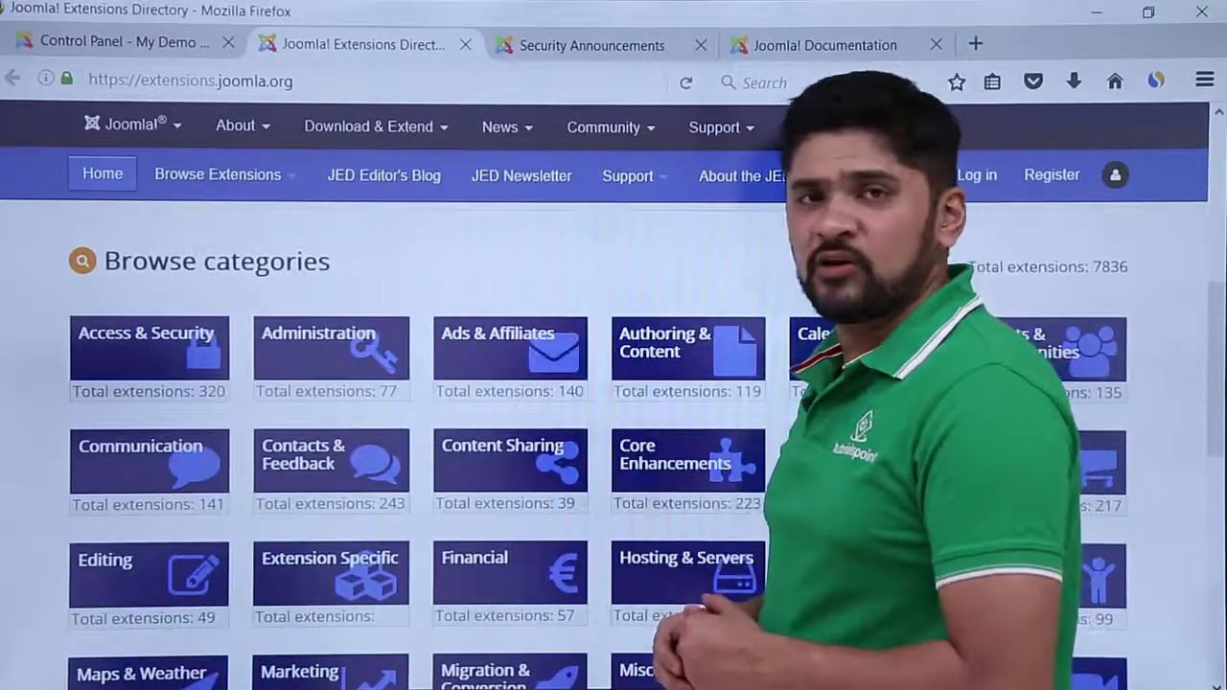
scroll("down", 3)
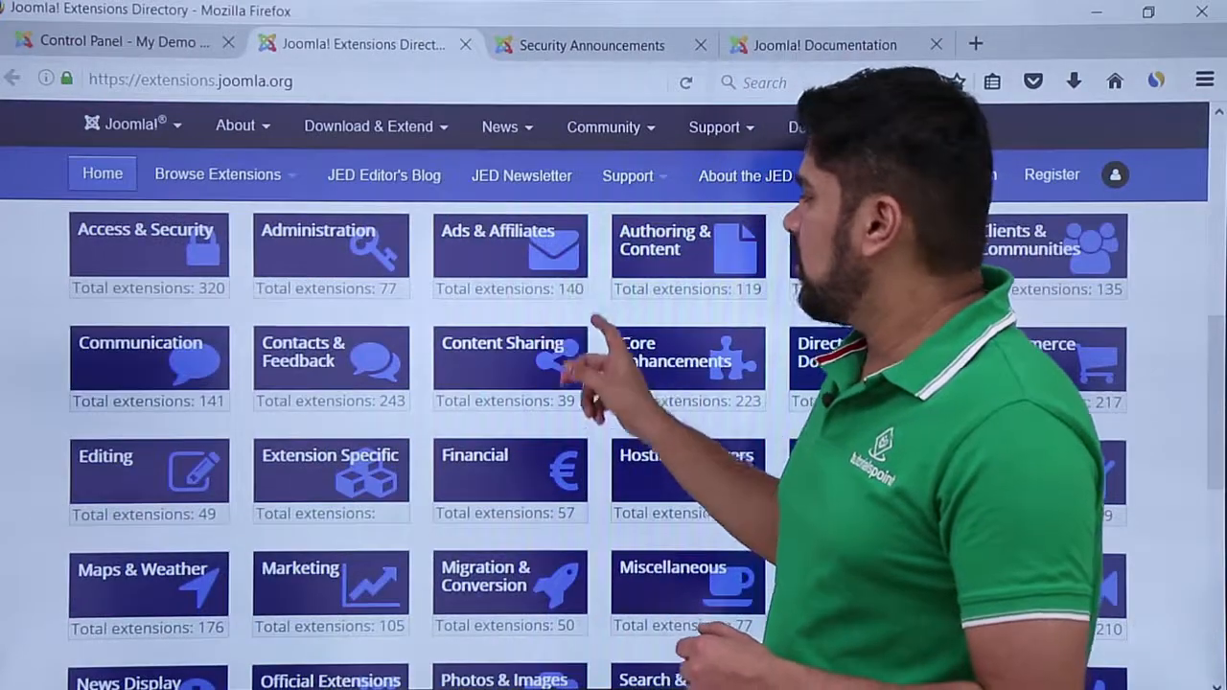
scroll("down", 3)
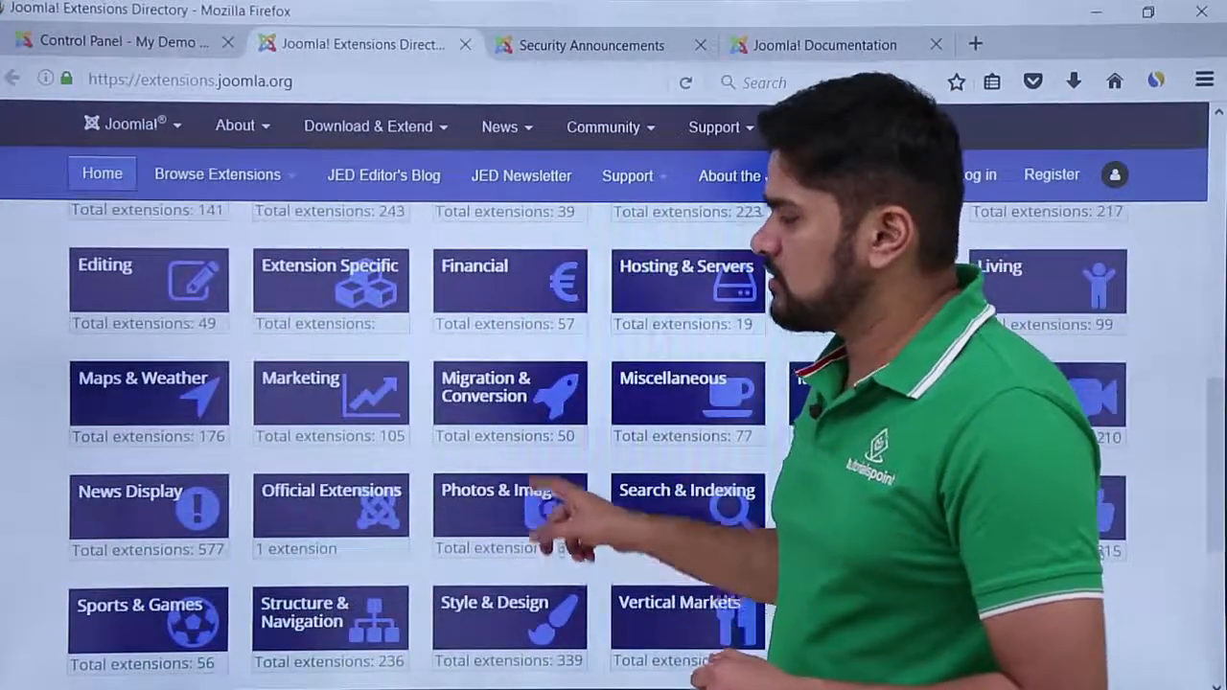
scroll("up", 3)
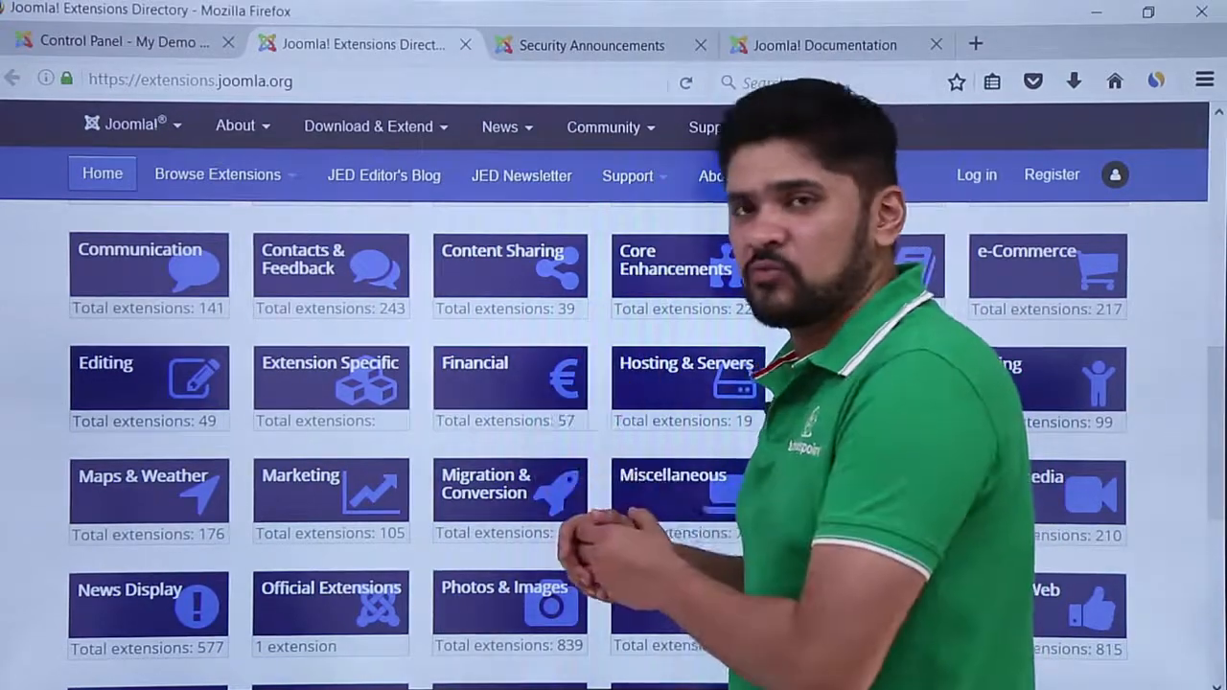
scroll("up", 3)
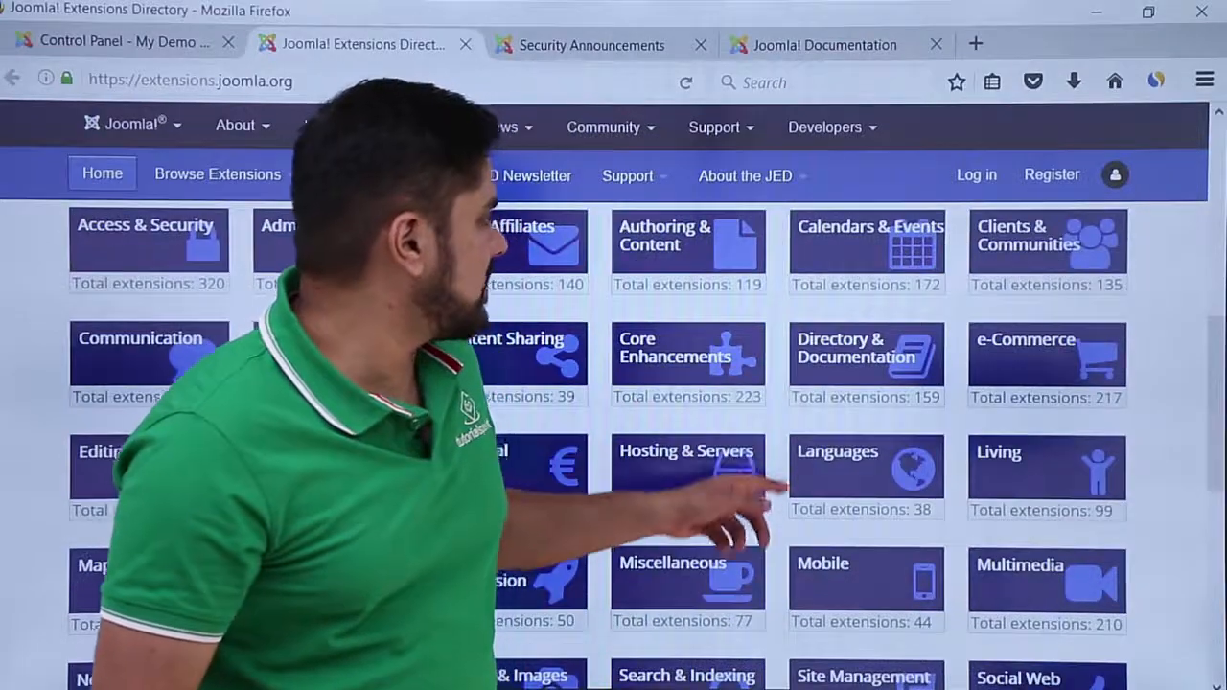
scroll("down", 3)
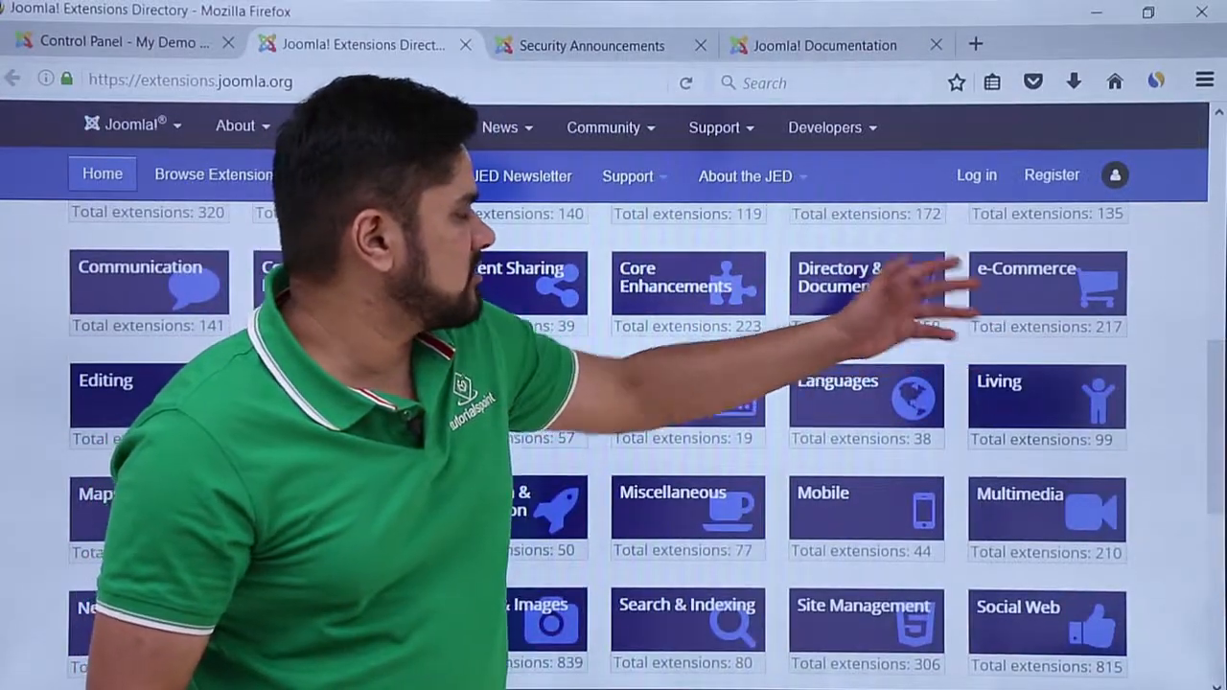
scroll("down", 3)
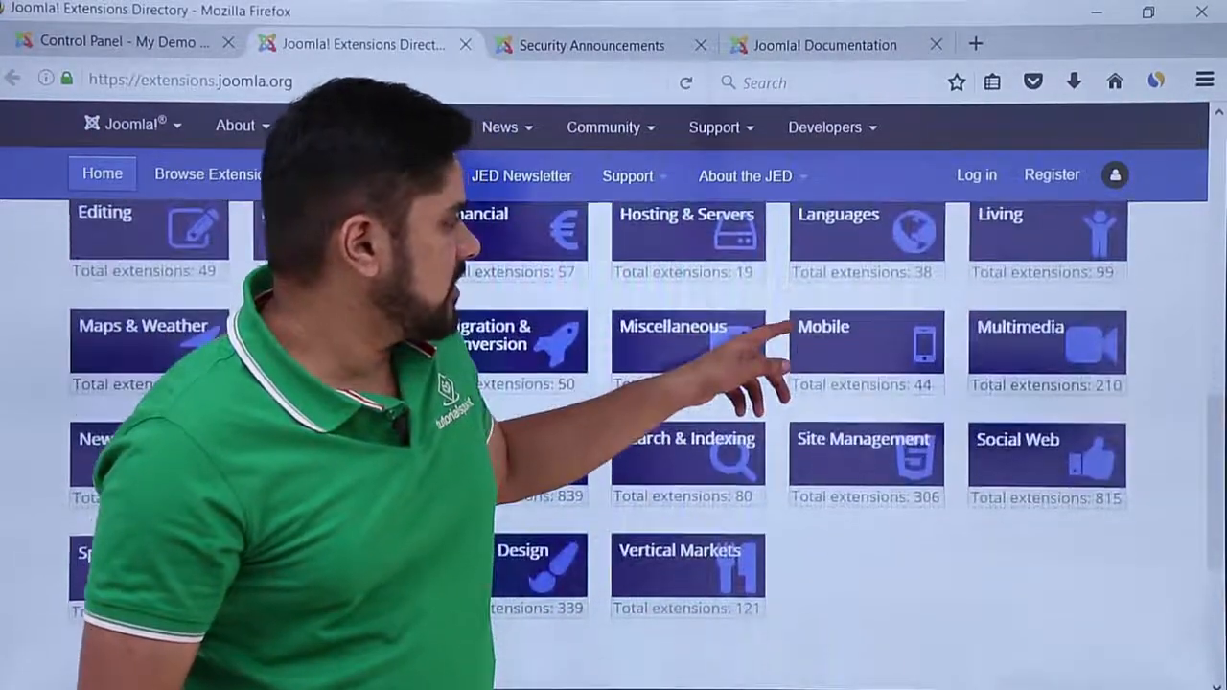
scroll("up", 3)
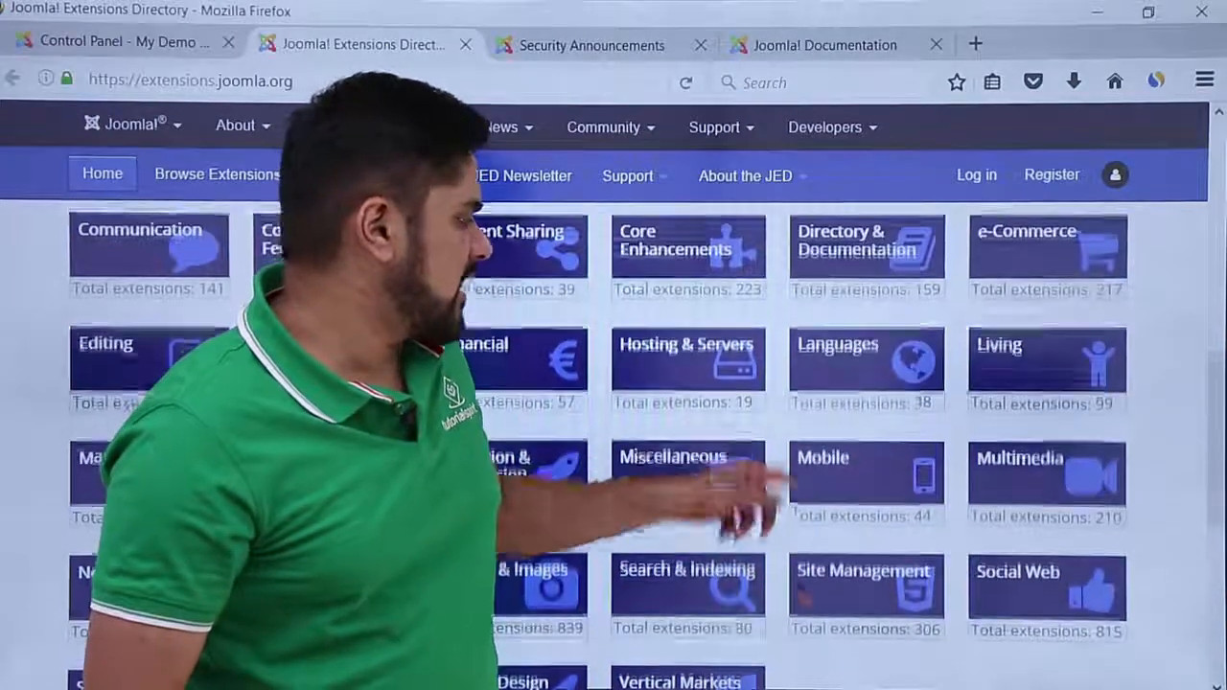
scroll("up", 3)
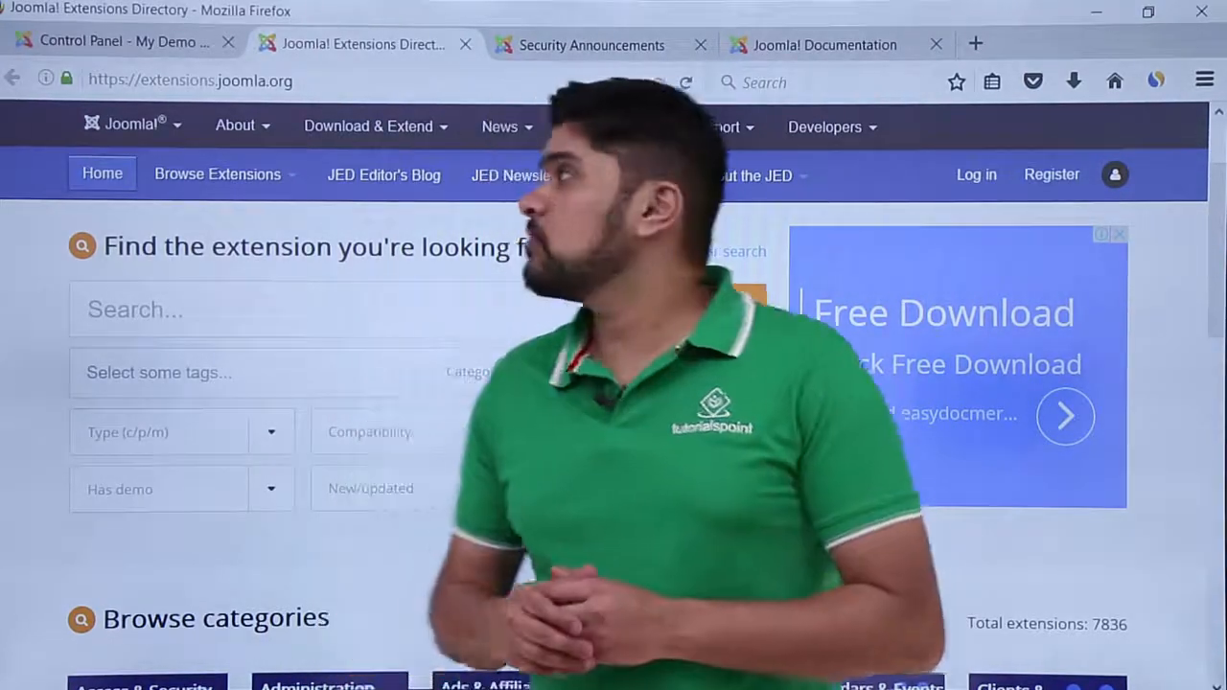
left_click(119, 42)
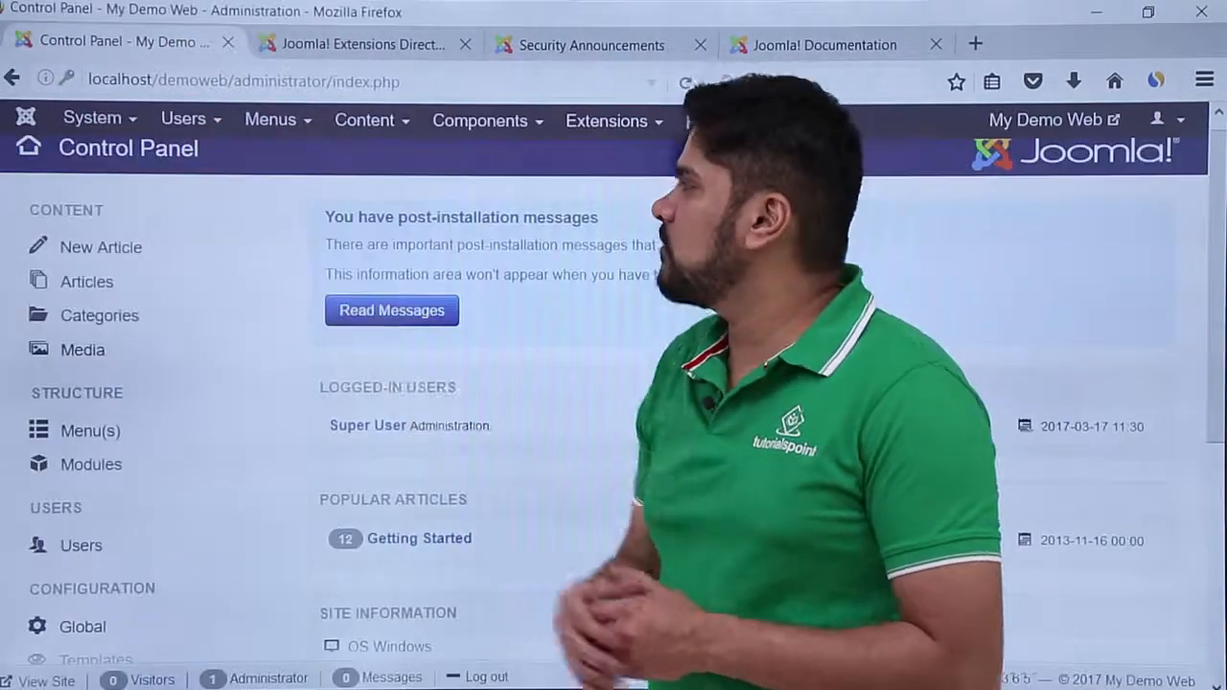